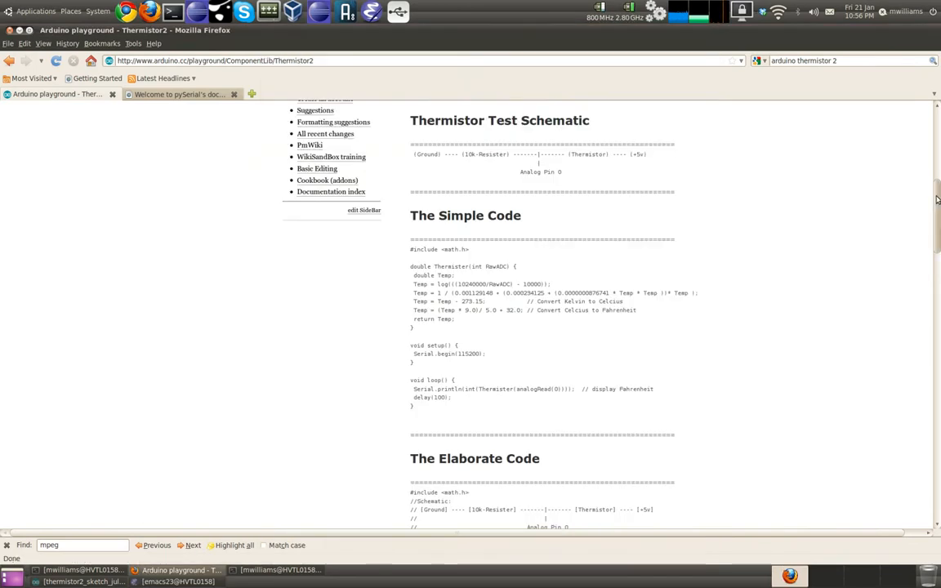
# - Upload the thermistor sketch to the board and watch Serial Monitor readings around 19.1
pyautogui.scroll(3)
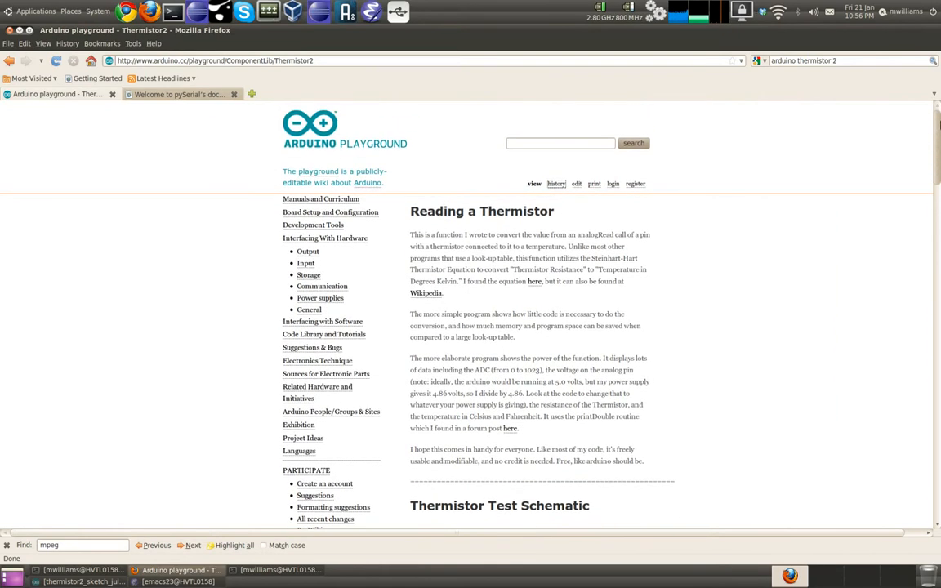
pyautogui.moveTo(183, 39)
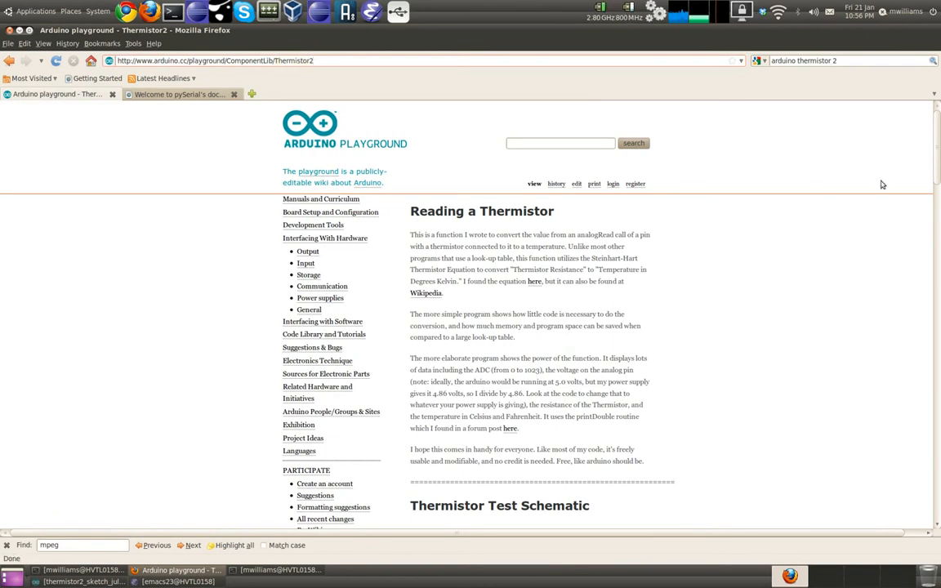
pyautogui.scroll(-3)
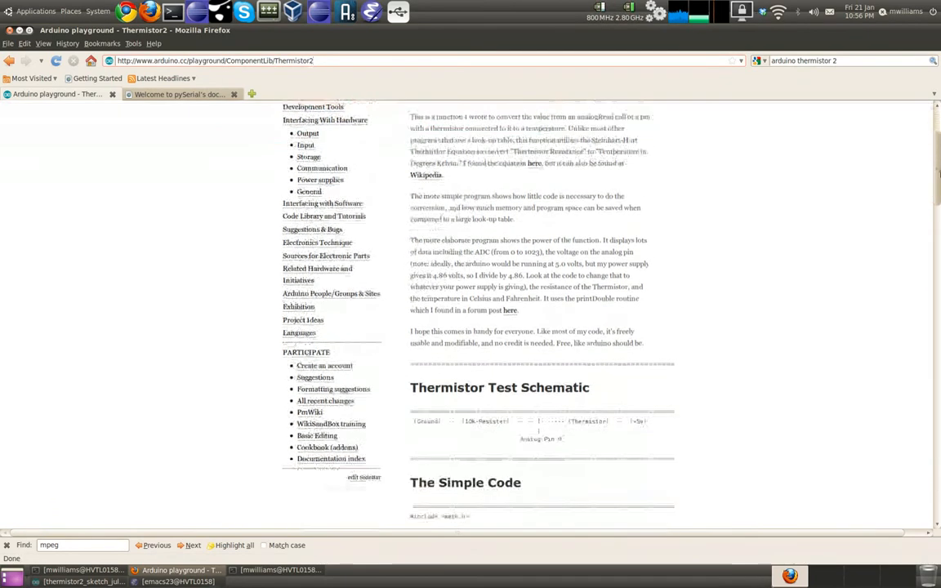
pyautogui.scroll(-3)
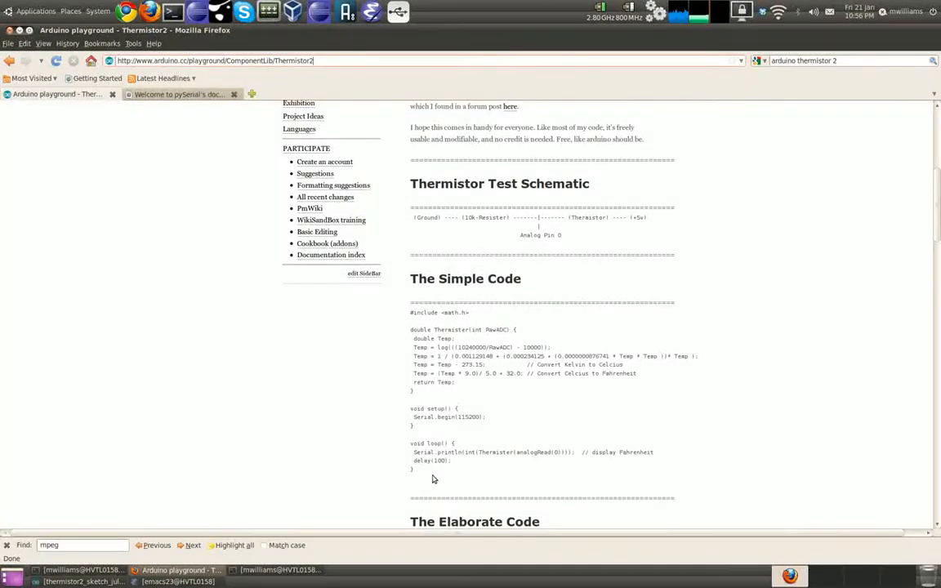
pyautogui.moveTo(423, 355)
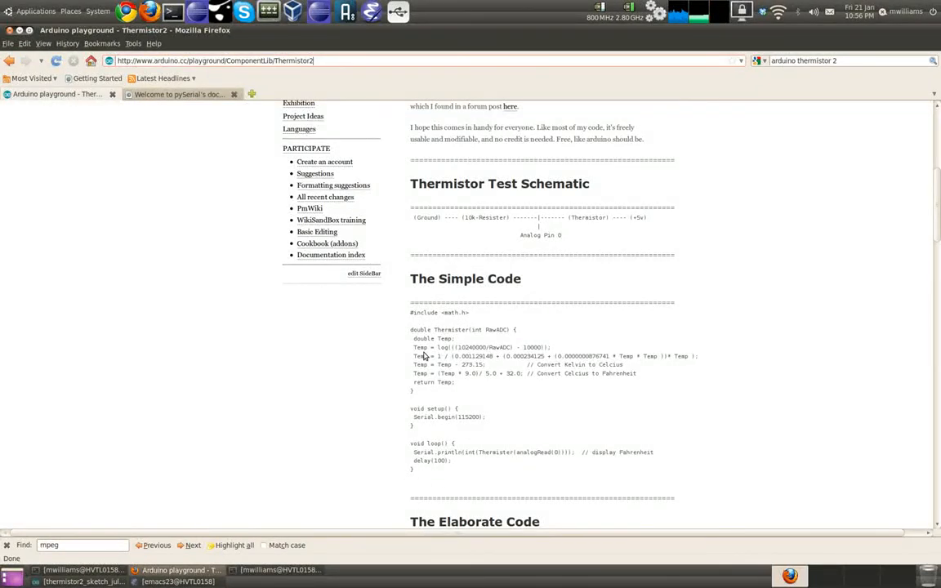
pyautogui.moveTo(513, 267)
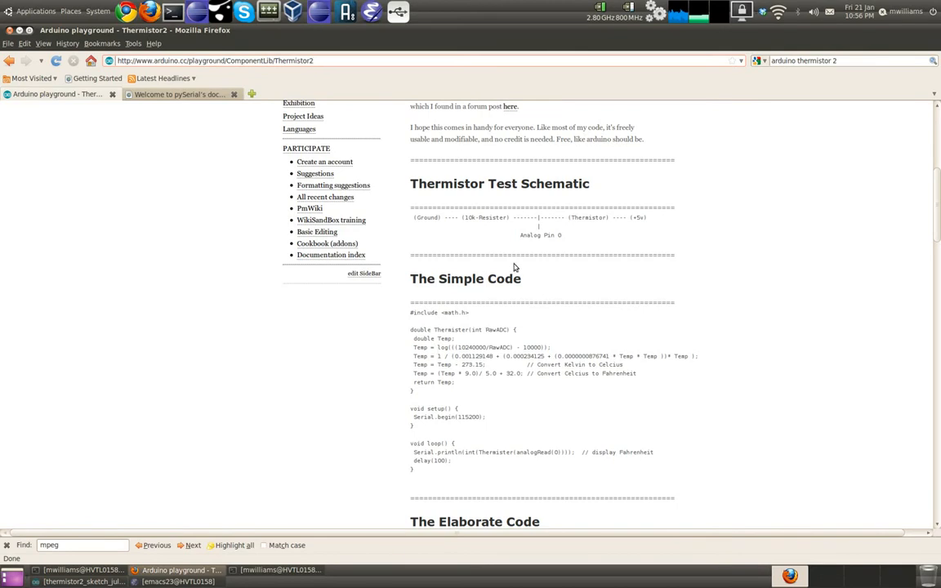
pyautogui.moveTo(384, 434)
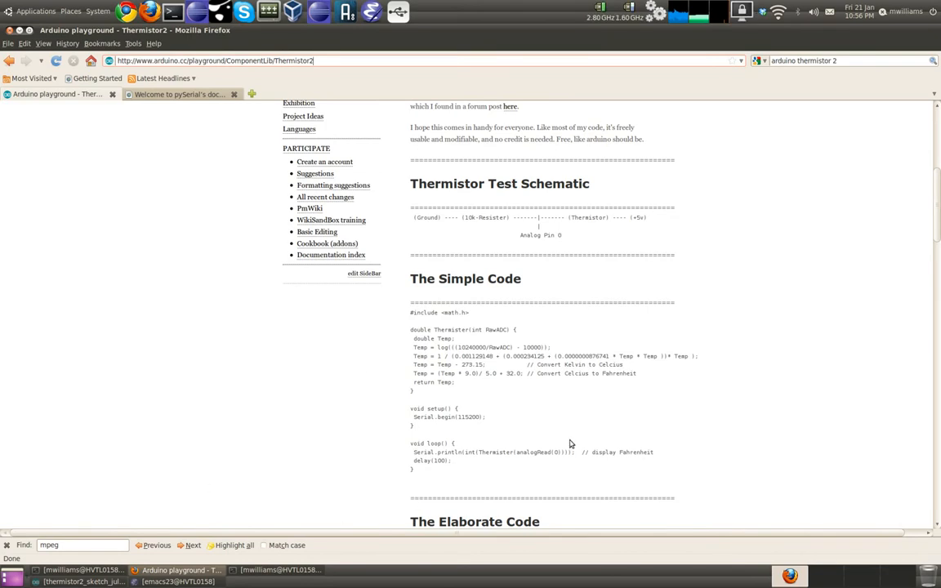
pyautogui.moveTo(569, 443)
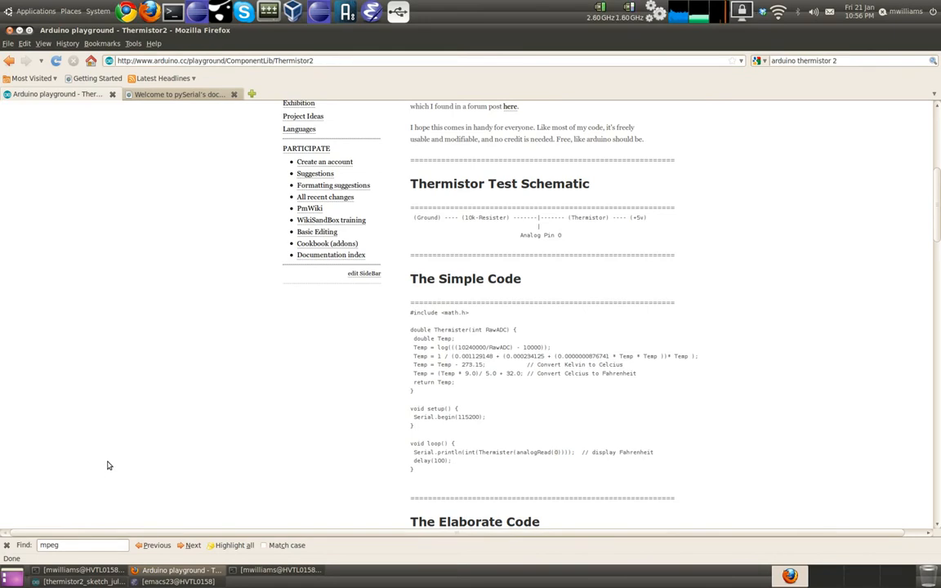
pyautogui.click(82, 581)
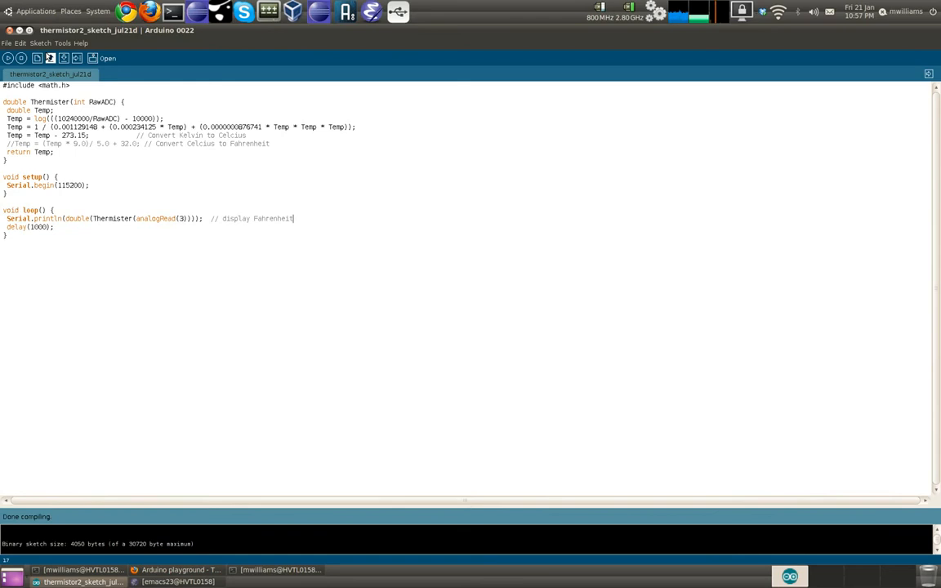
pyautogui.click(41, 42)
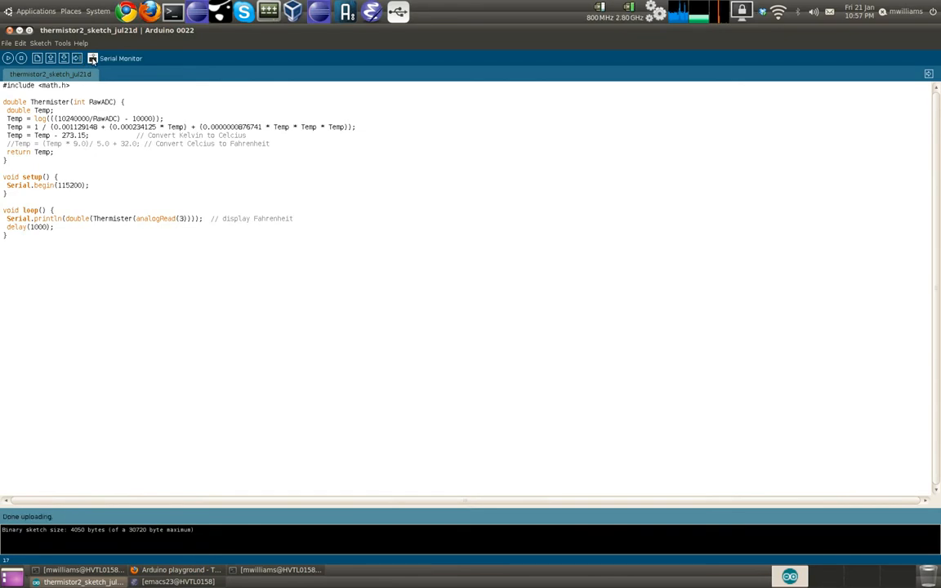
pyautogui.click(119, 58)
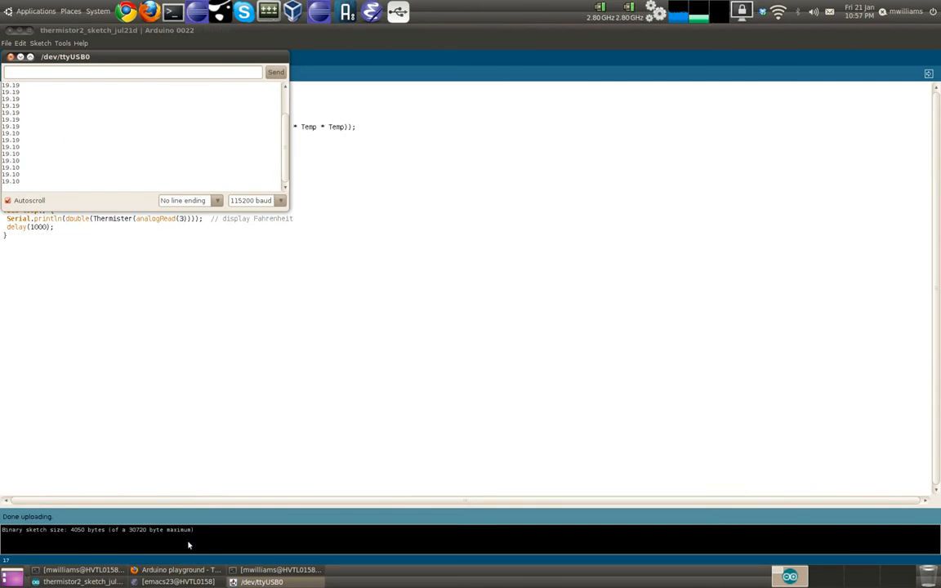
# - Bring the thermistor-noapikey.py ThingSpeak script into view in Emacs
pyautogui.click(176, 581)
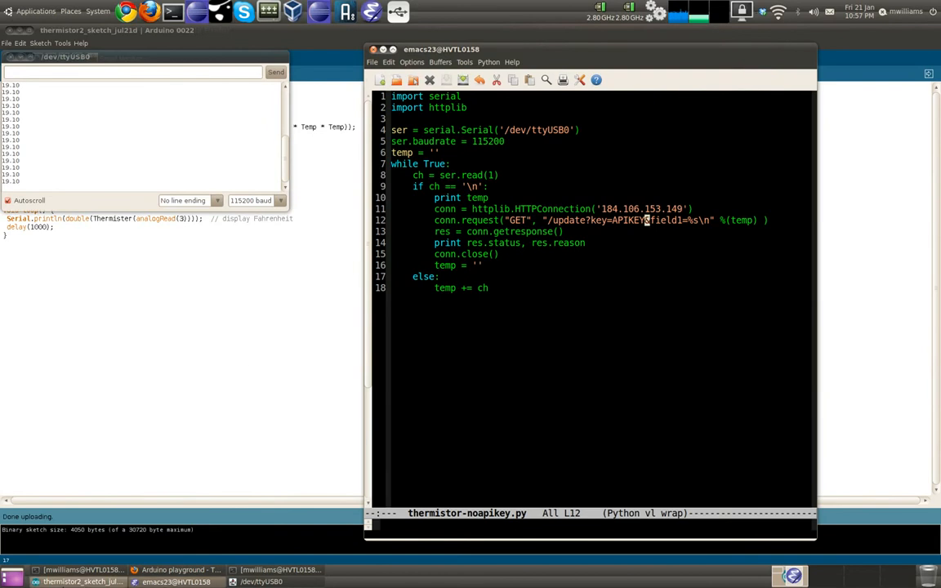
# - View pySerial's short introduction on opening serial ports in Firefox, then return to the Python script
pyautogui.click(177, 569)
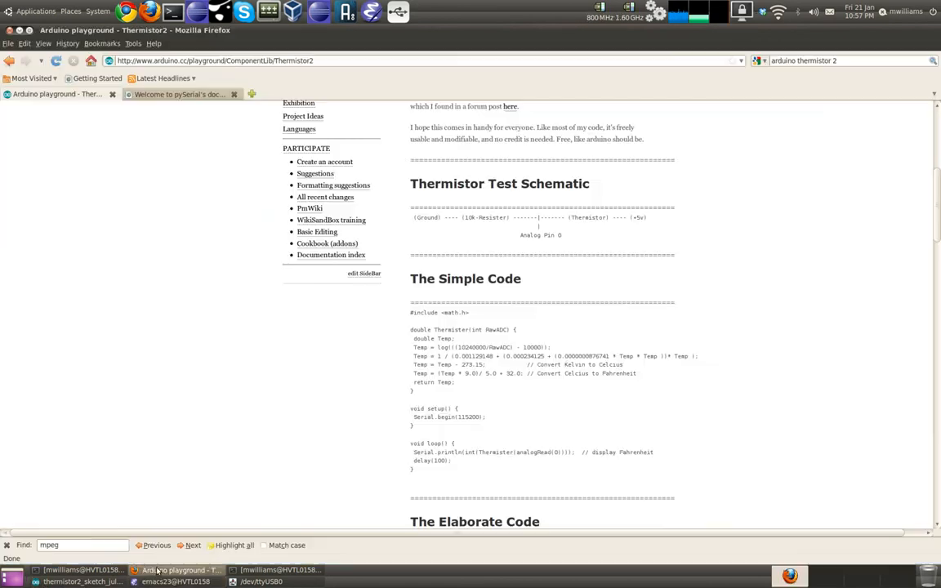
pyautogui.click(178, 93)
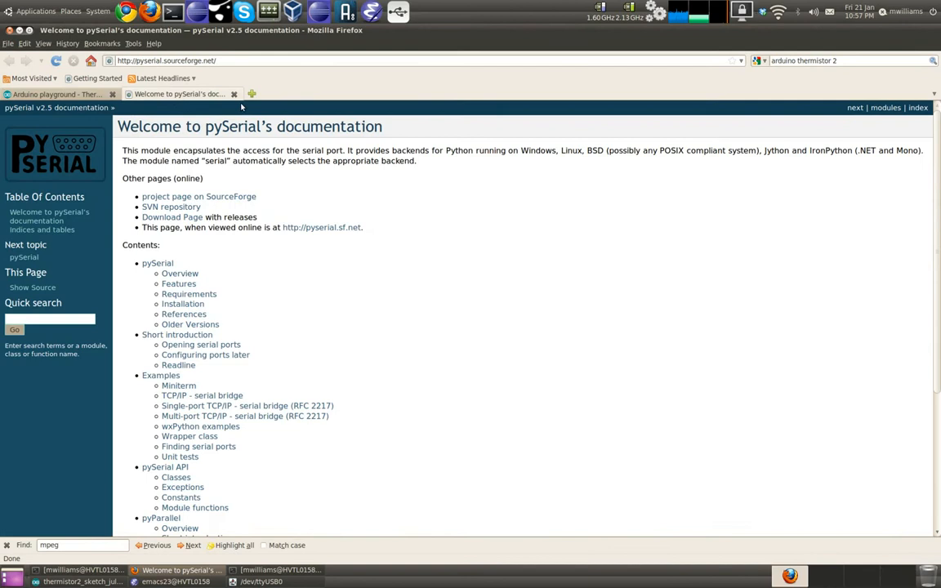
pyautogui.moveTo(182, 142)
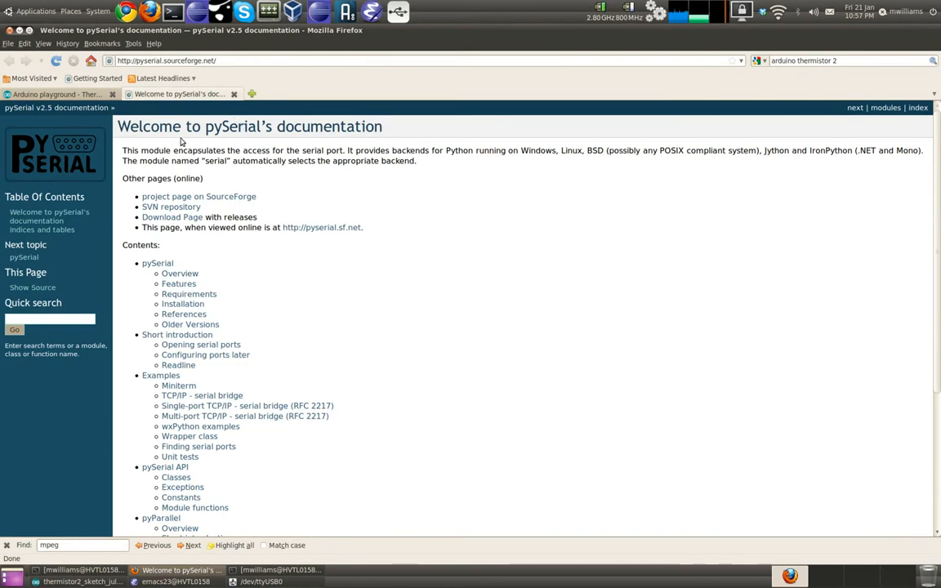
pyautogui.moveTo(258, 238)
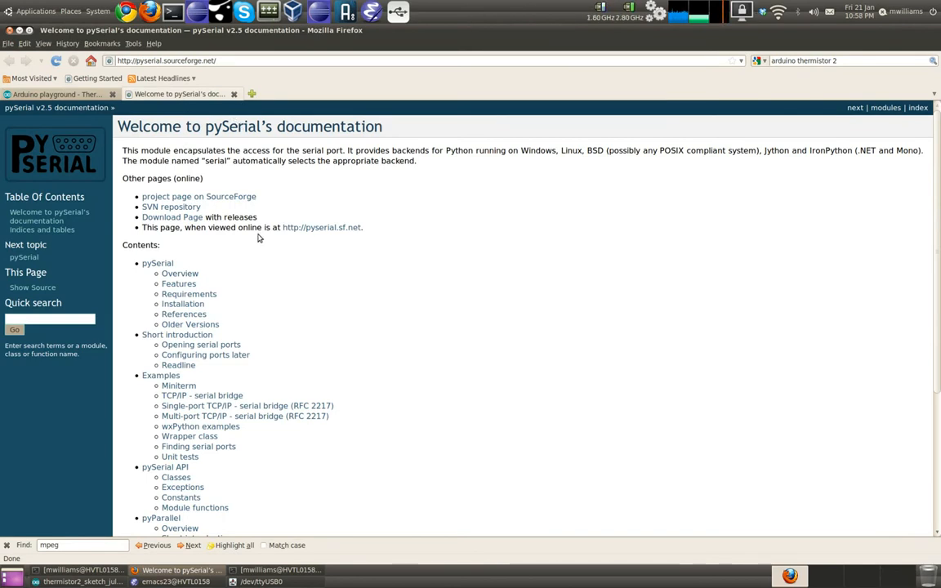
pyautogui.moveTo(177, 335)
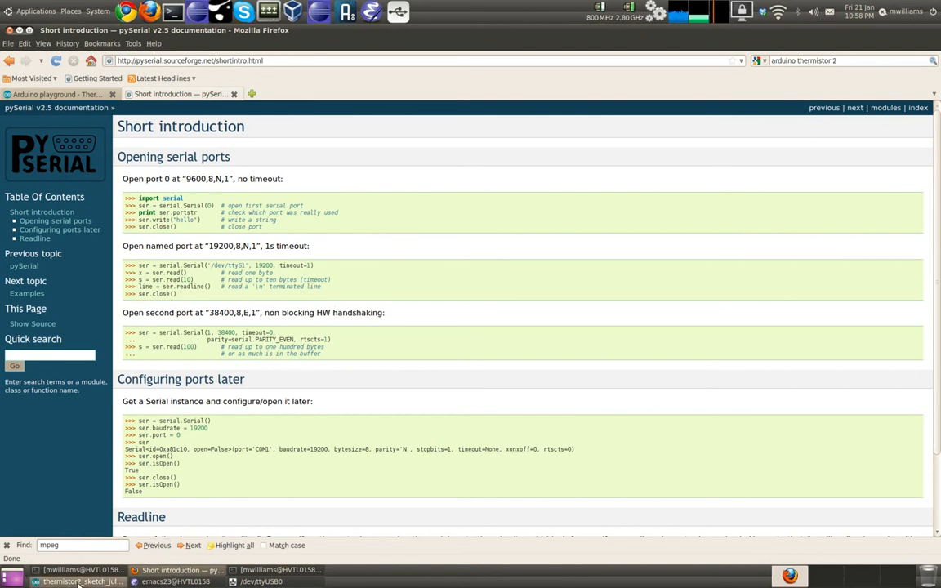
pyautogui.click(172, 581)
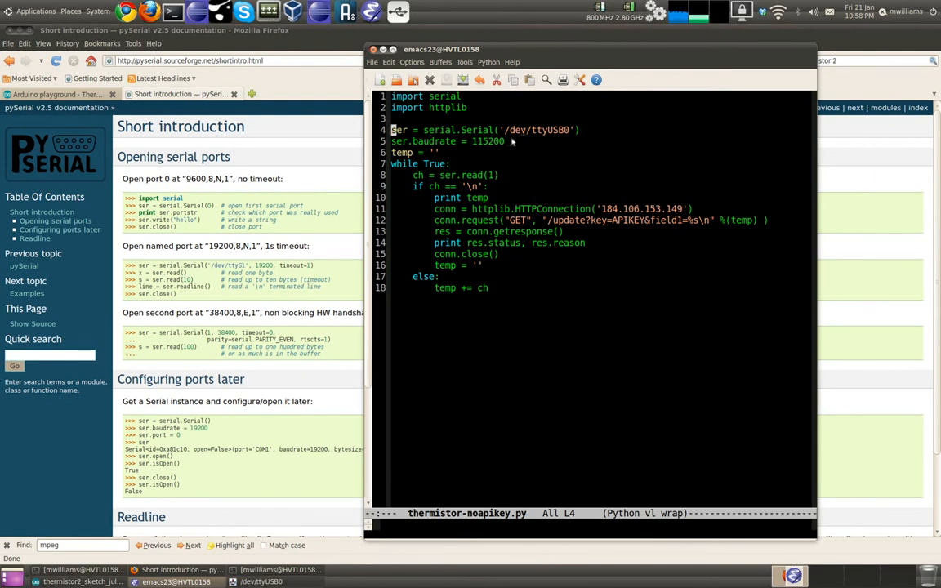
pyautogui.click(77, 581)
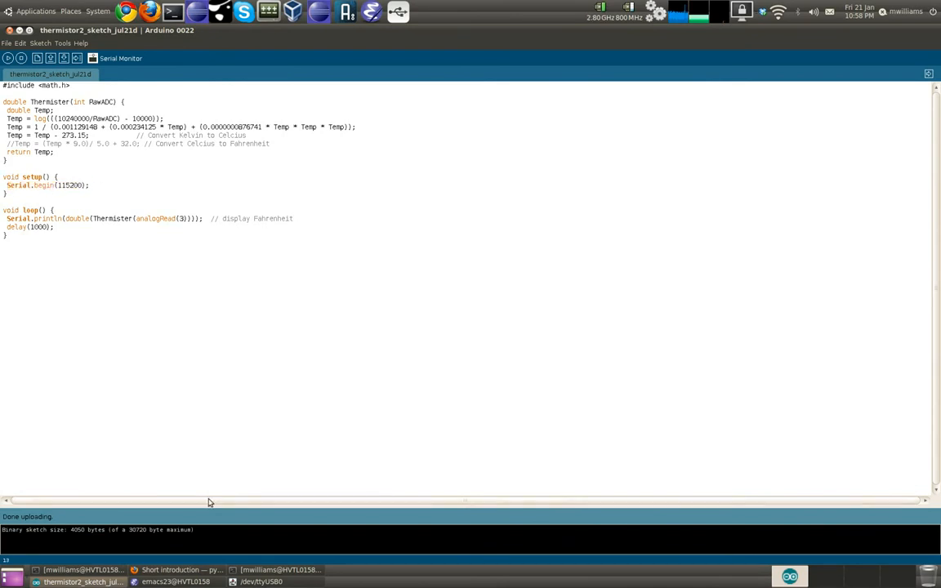
pyautogui.click(174, 581)
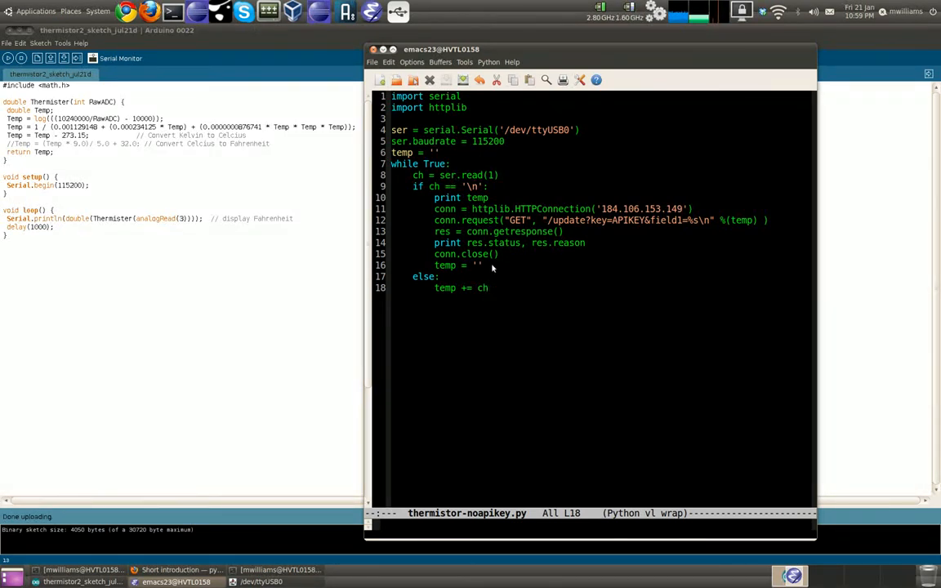
pyautogui.moveTo(501, 295)
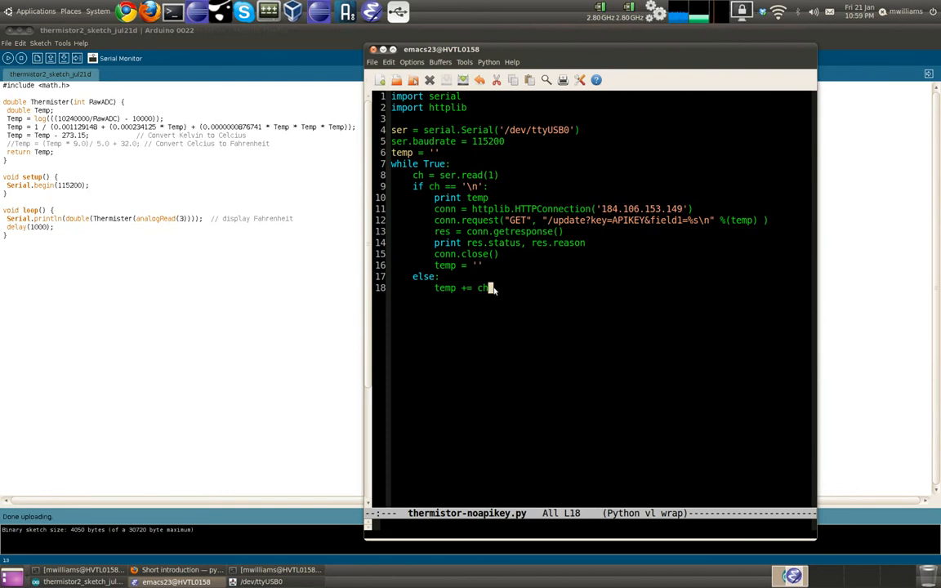
pyautogui.moveTo(504, 257)
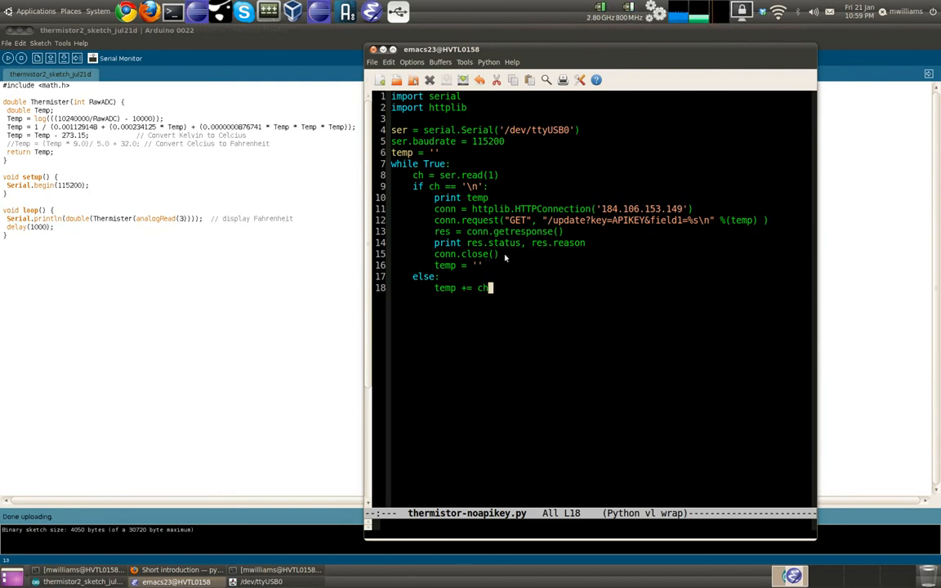
pyautogui.click(485, 265)
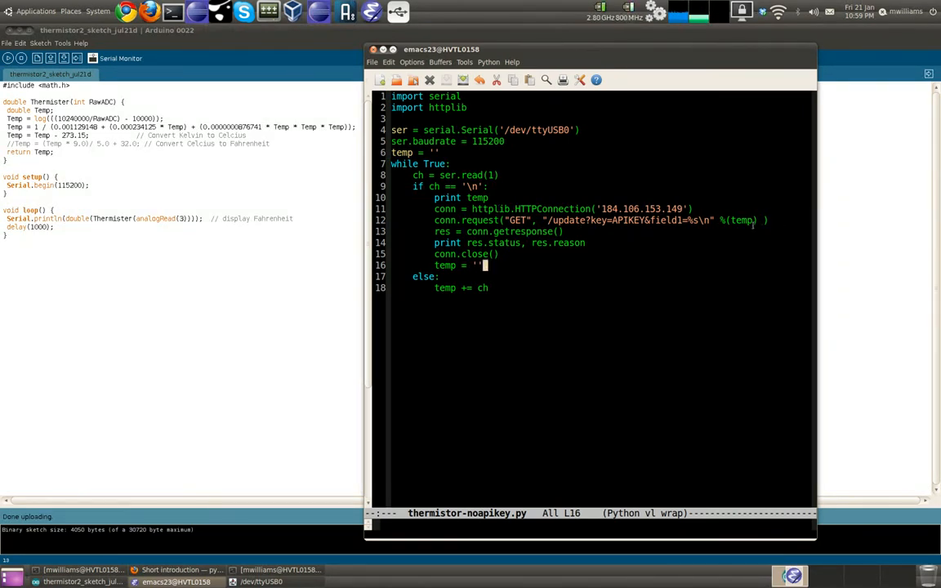
pyautogui.doubleClick(741, 220)
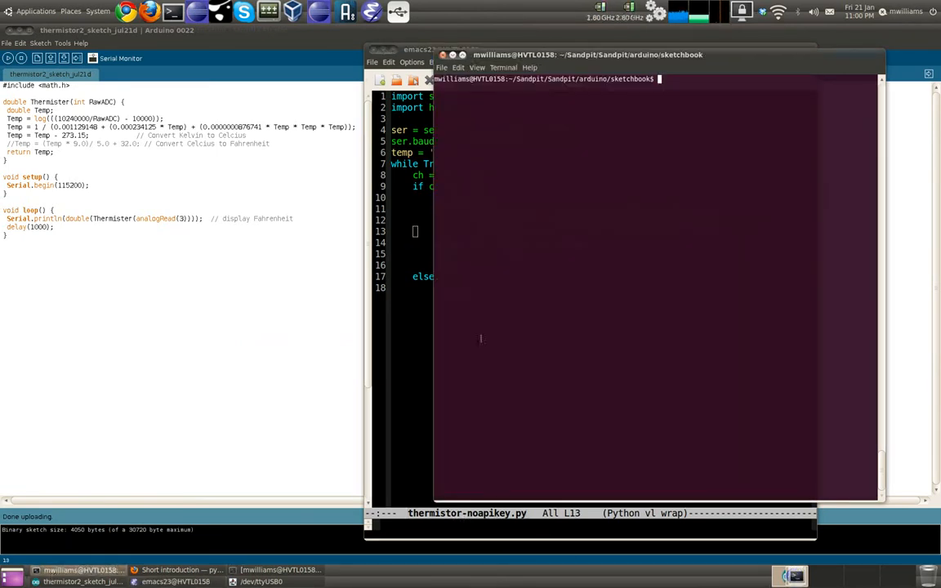
# - Enter the command python thermistor.py at the sketchbook folder prompt
pyautogui.write('python thermistor.')
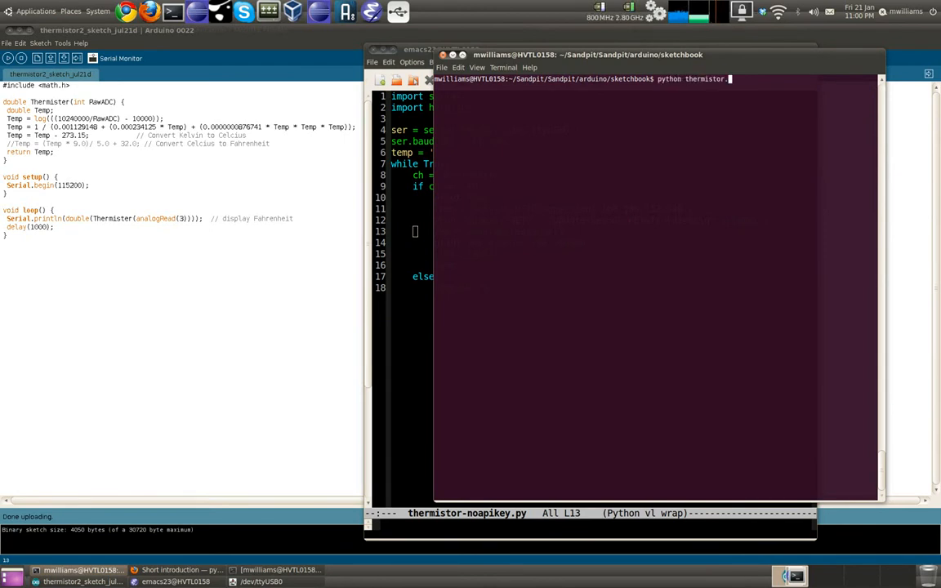
pyautogui.write('py')
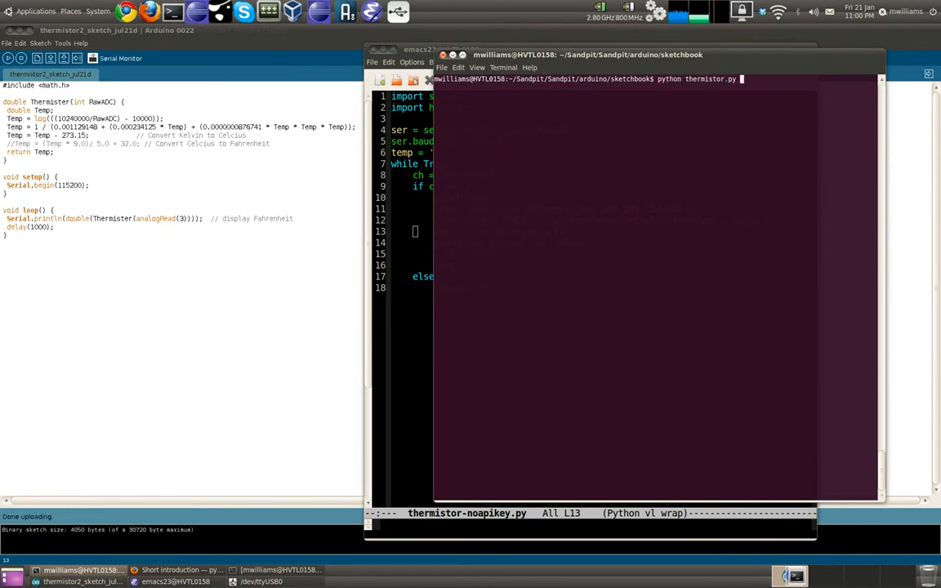